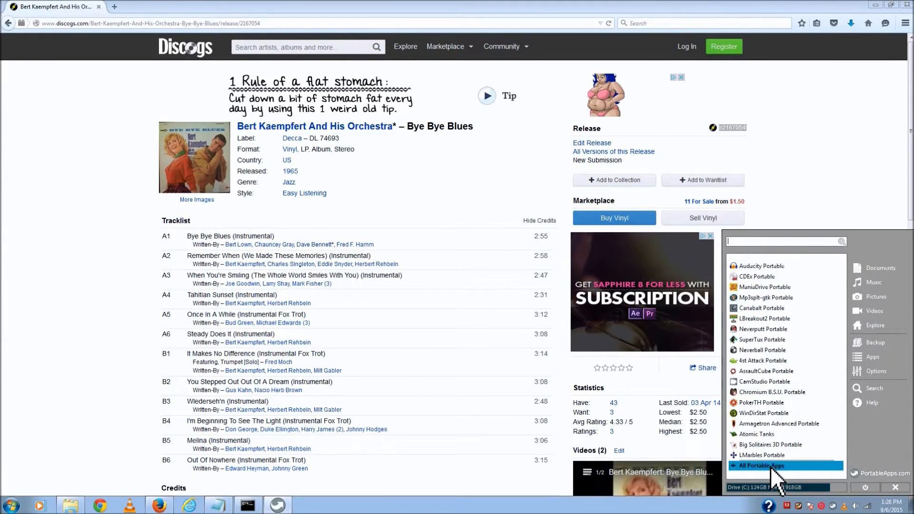
- Launch Mp3splt-gtk Portable from the All Portable Apps list under Music and Video
{"action": "left_click", "coordinate": [761, 466]}
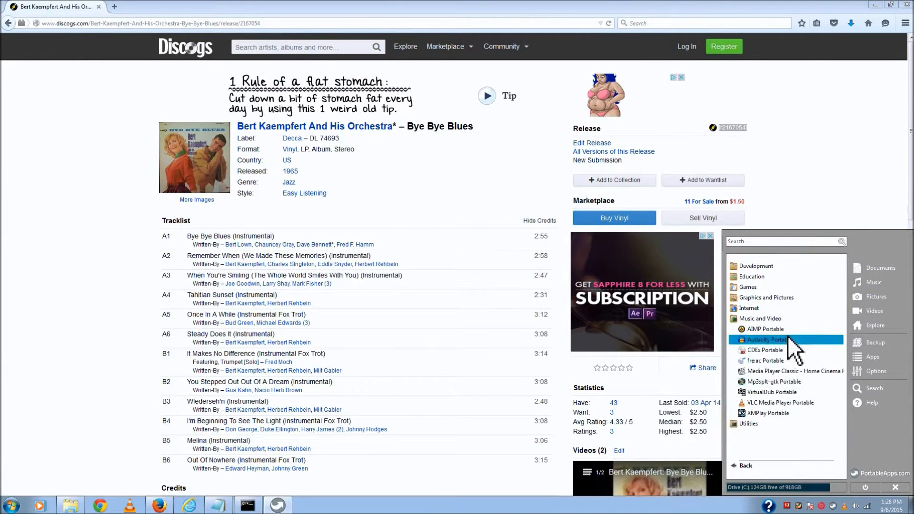
{"action": "mouse_move", "coordinate": [770, 382]}
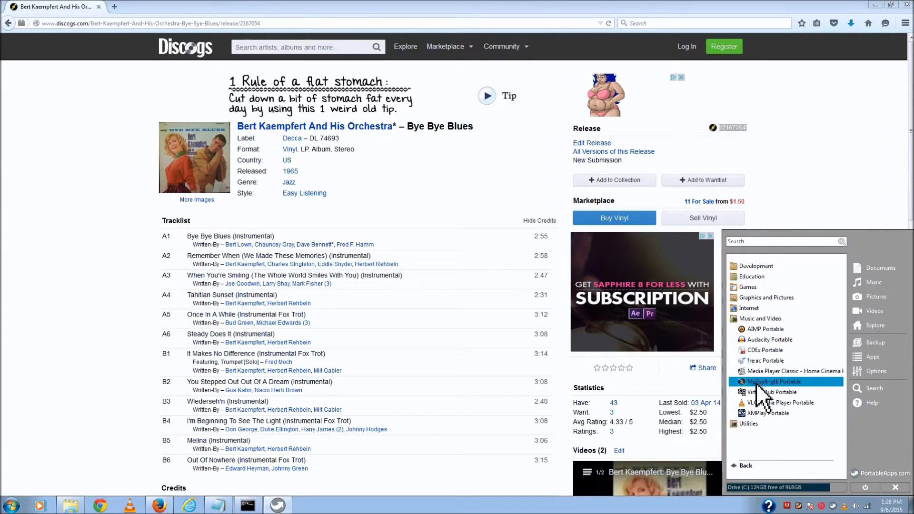
{"action": "left_click", "coordinate": [768, 381]}
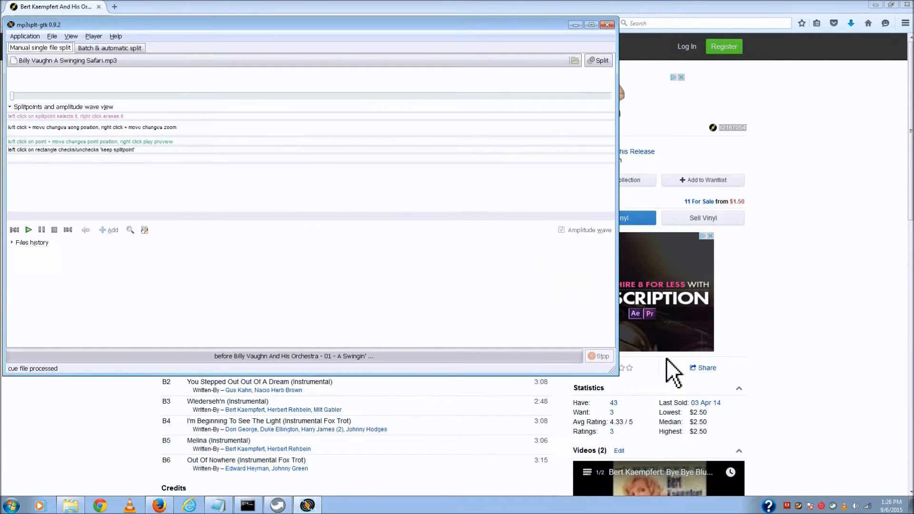